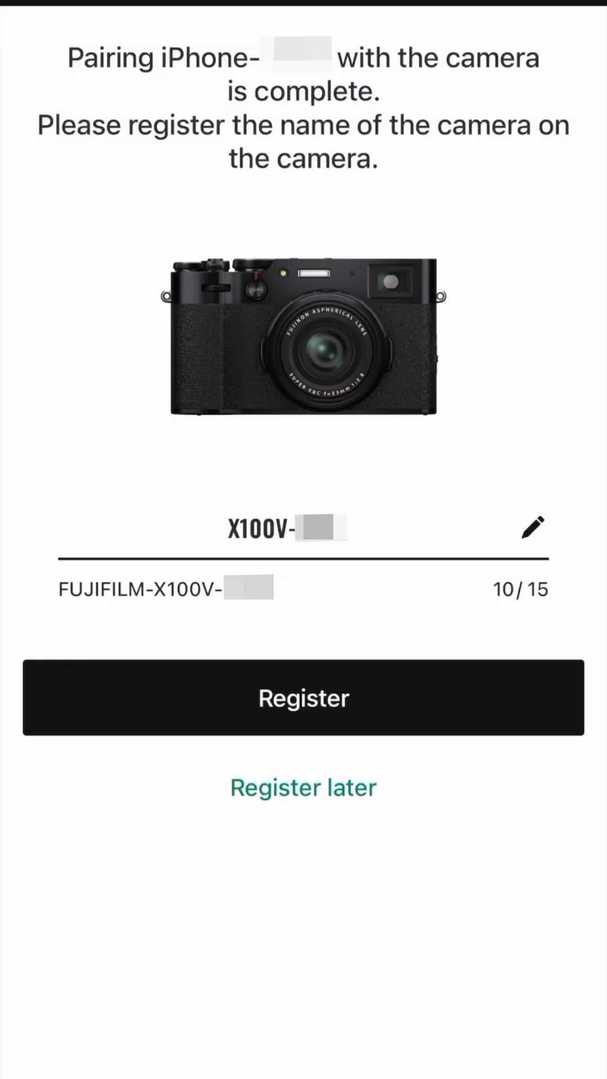
# Step: Register the paired X100V's name and load its image gallery for import
pyautogui.click(303, 697)
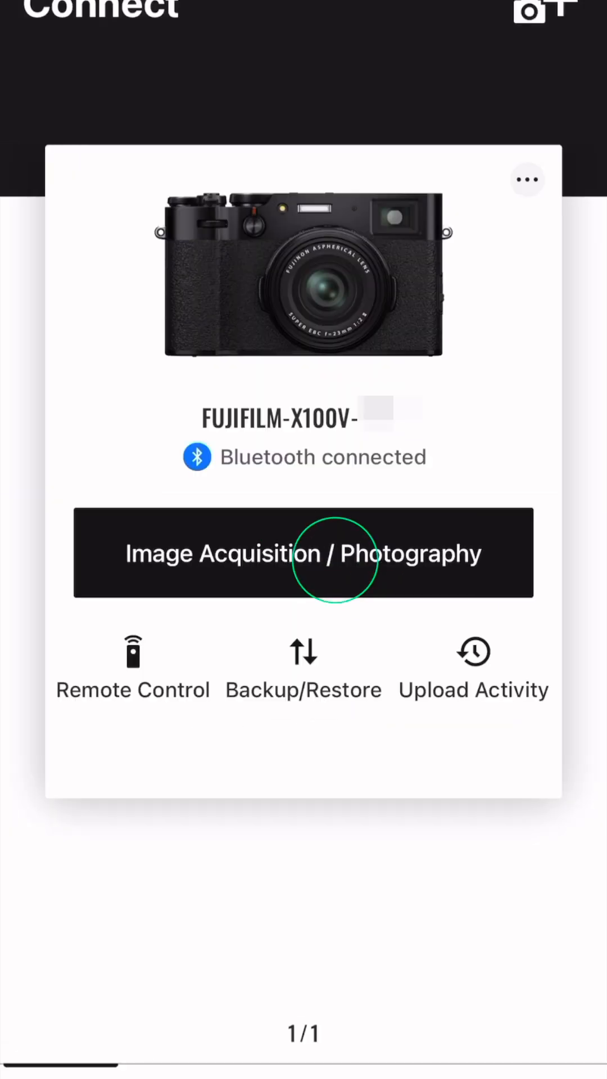
pyautogui.click(302, 553)
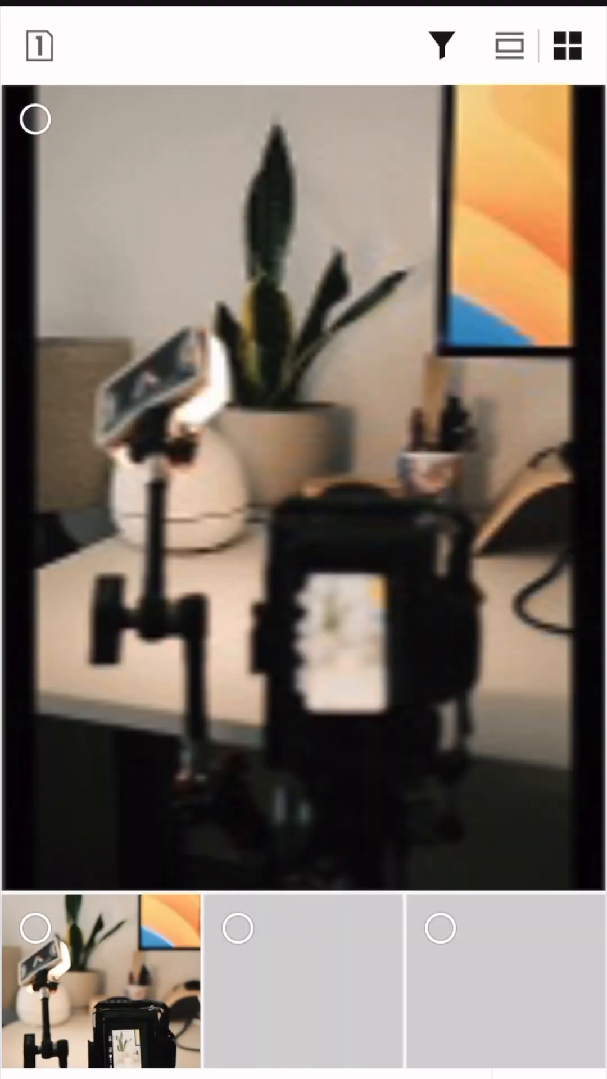